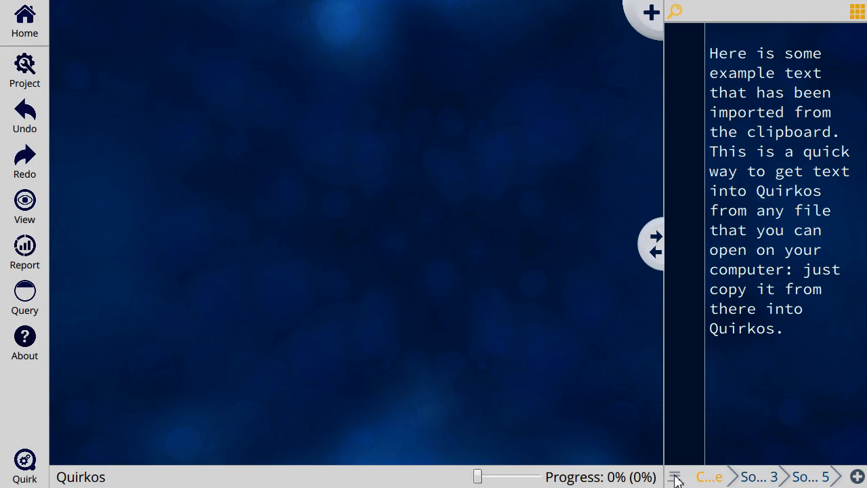
# - Show the project's source list and its Order choices for sorting the sources
pyautogui.click(674, 477)
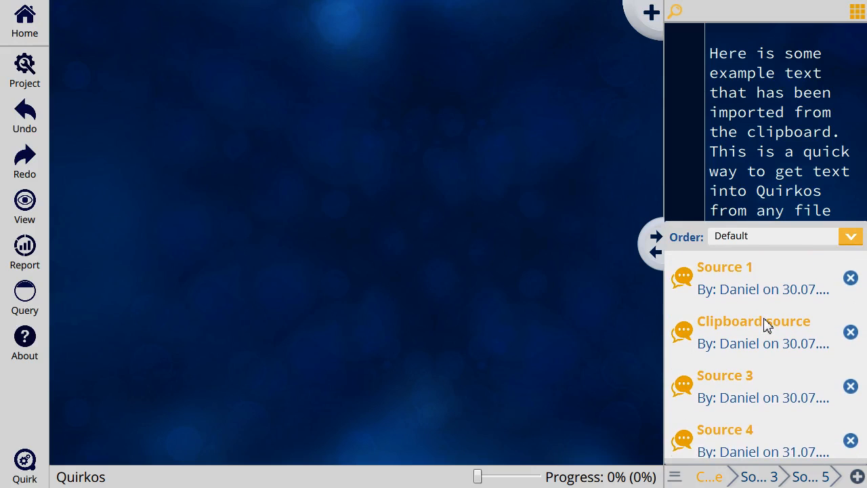
pyautogui.moveTo(756, 292)
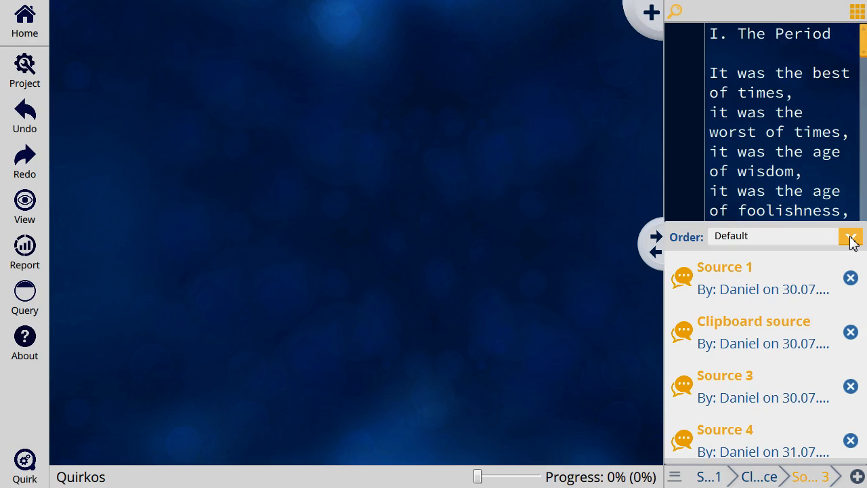
pyautogui.click(851, 235)
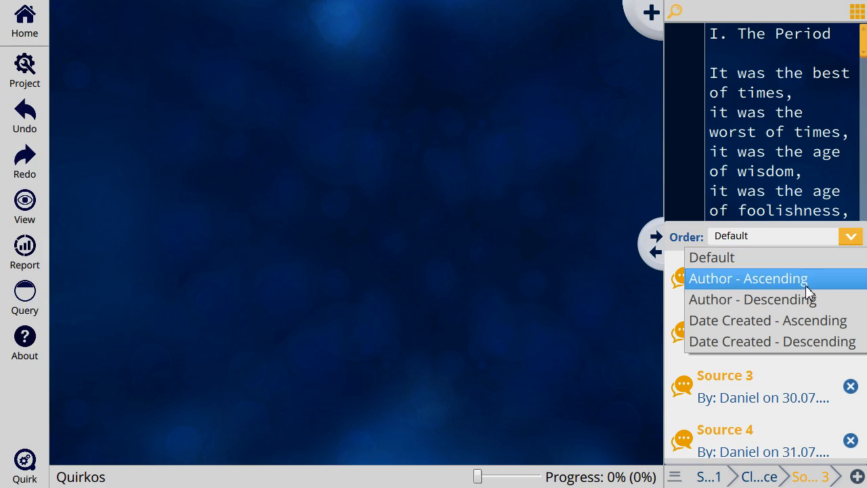
pyautogui.moveTo(810, 320)
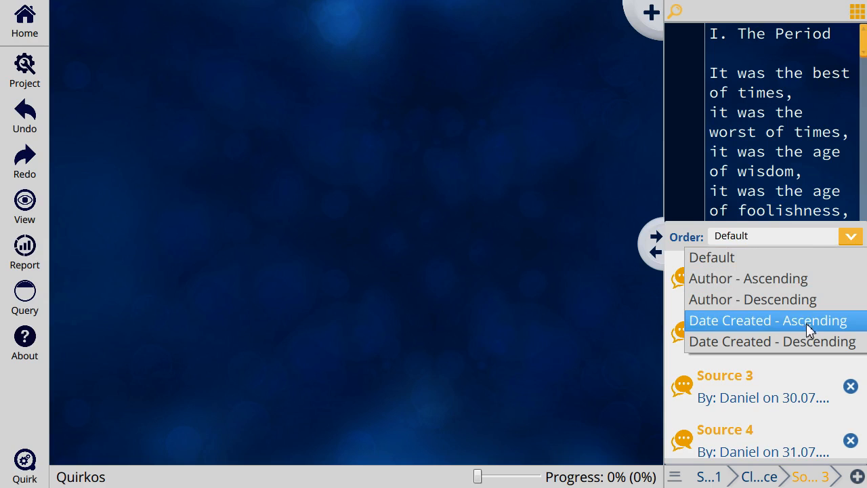
# - Sort the sources by Date Created, first ascending, then switched to descending (newest first)
pyautogui.click(767, 319)
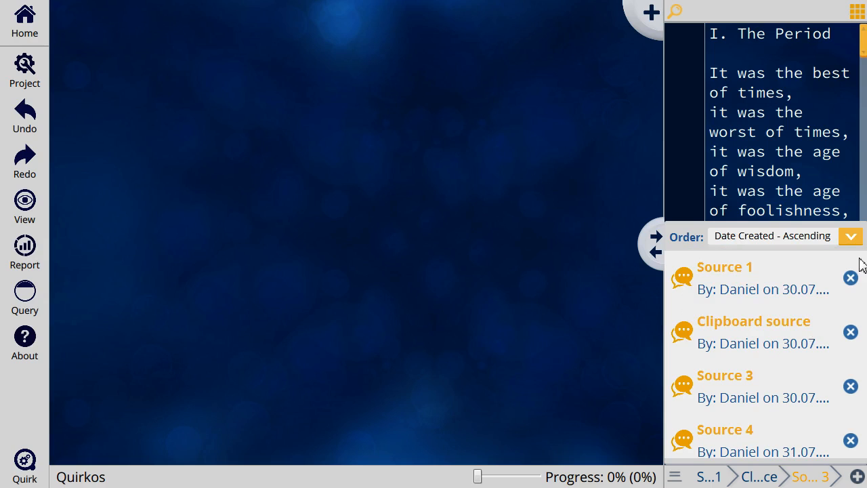
pyautogui.click(851, 235)
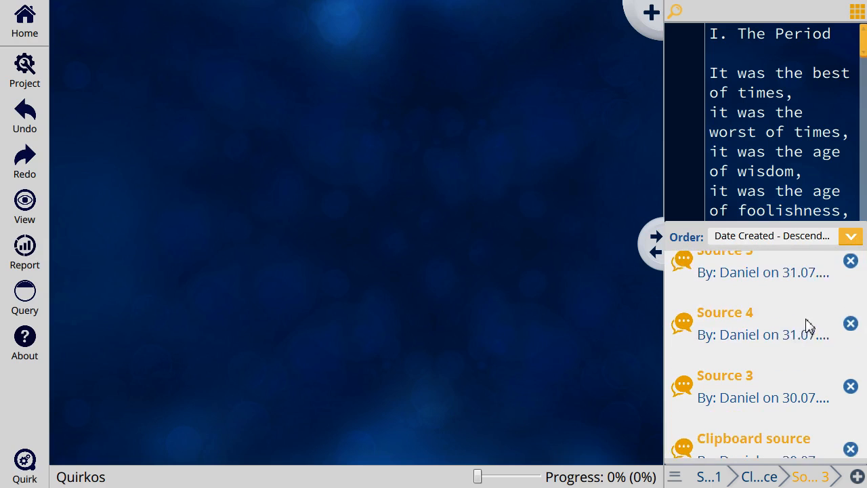